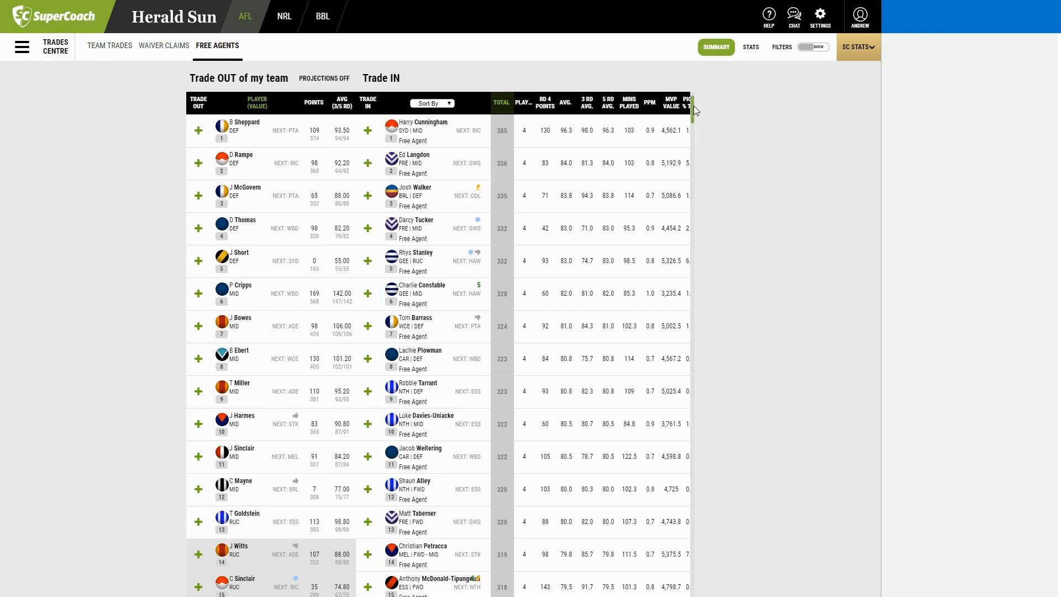
# - Scroll through the free agents list on the draft team page
pyautogui.scroll(-3)
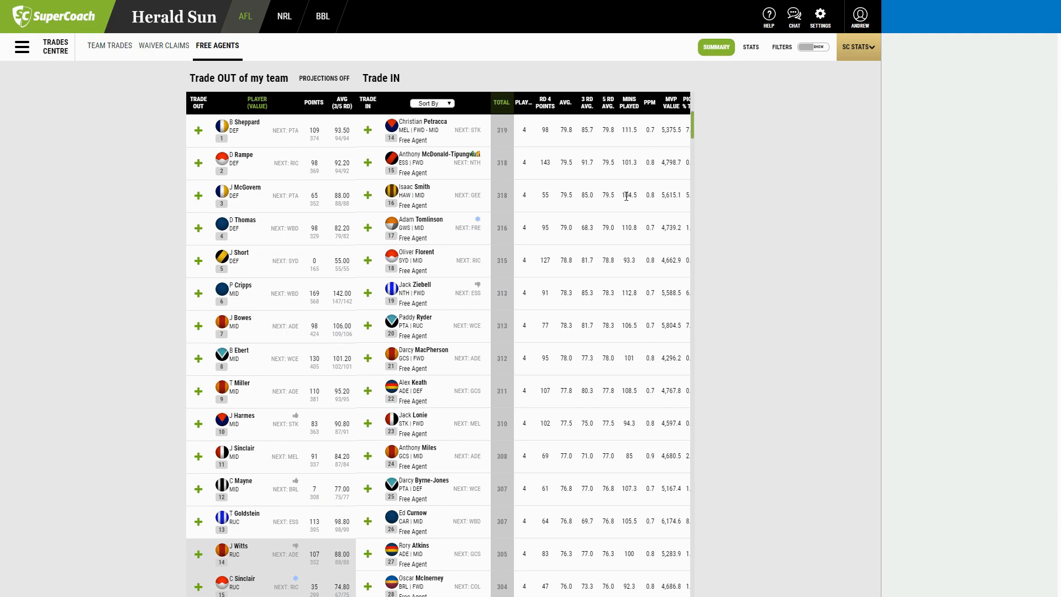
pyautogui.scroll(-3)
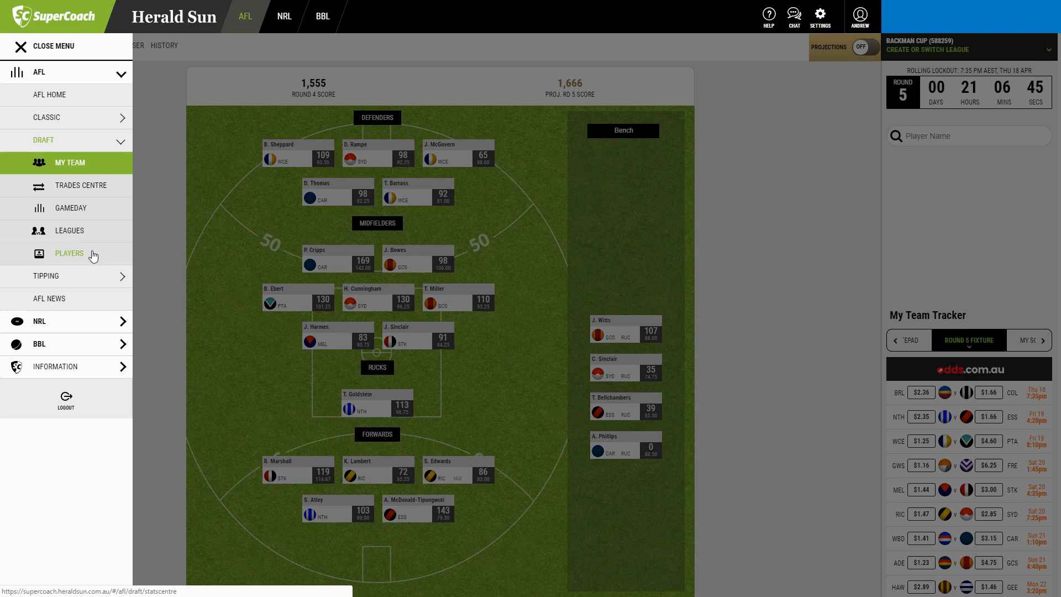
# - Show the Players stats page's HTML source in a new tab and skim it
pyautogui.click(69, 254)
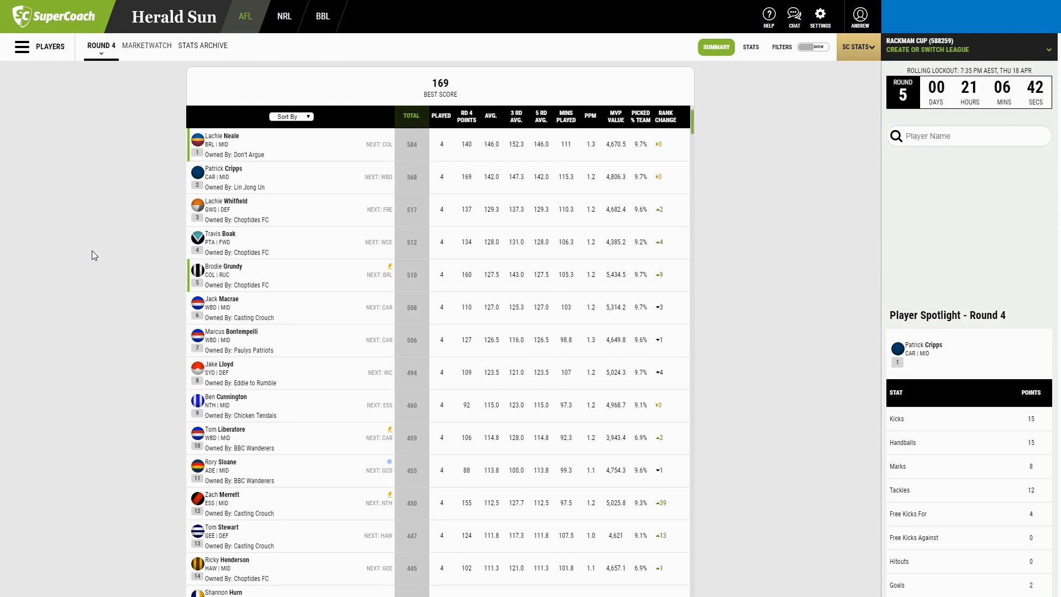
pyautogui.rightClick(93, 256)
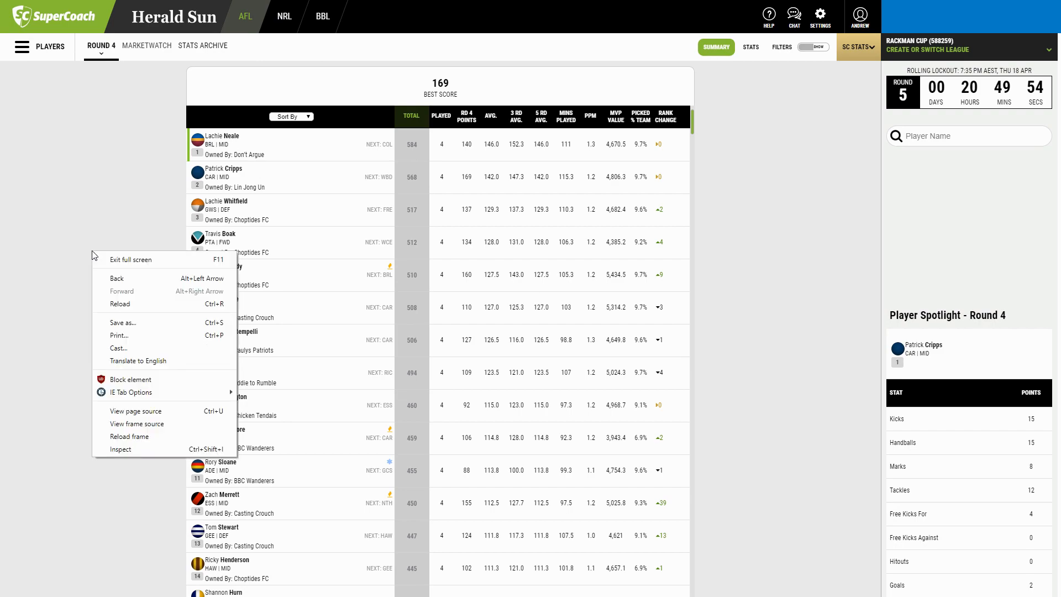
pyautogui.click(136, 411)
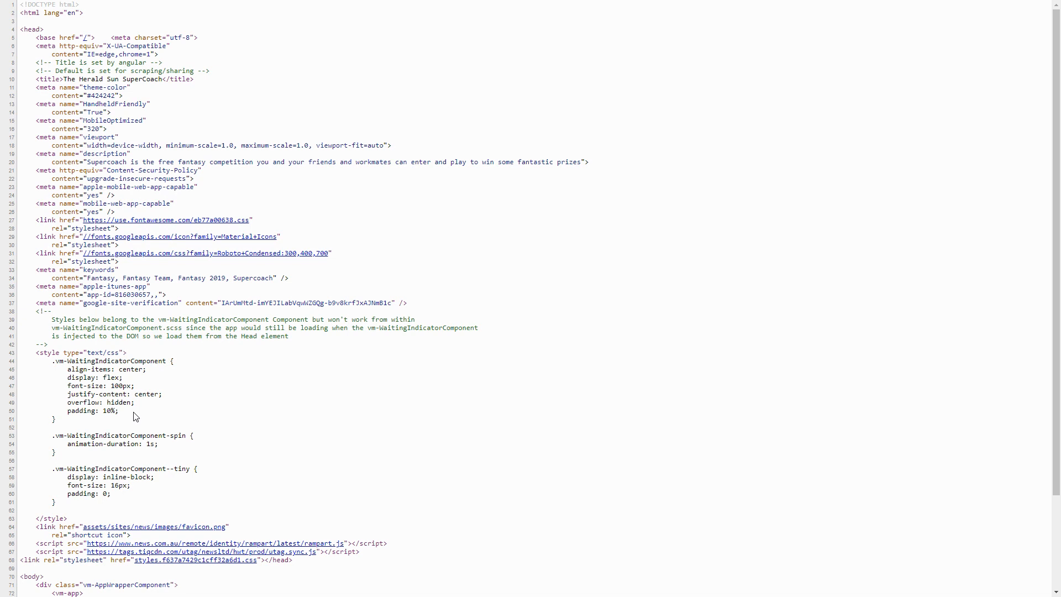
pyautogui.scroll(-3)
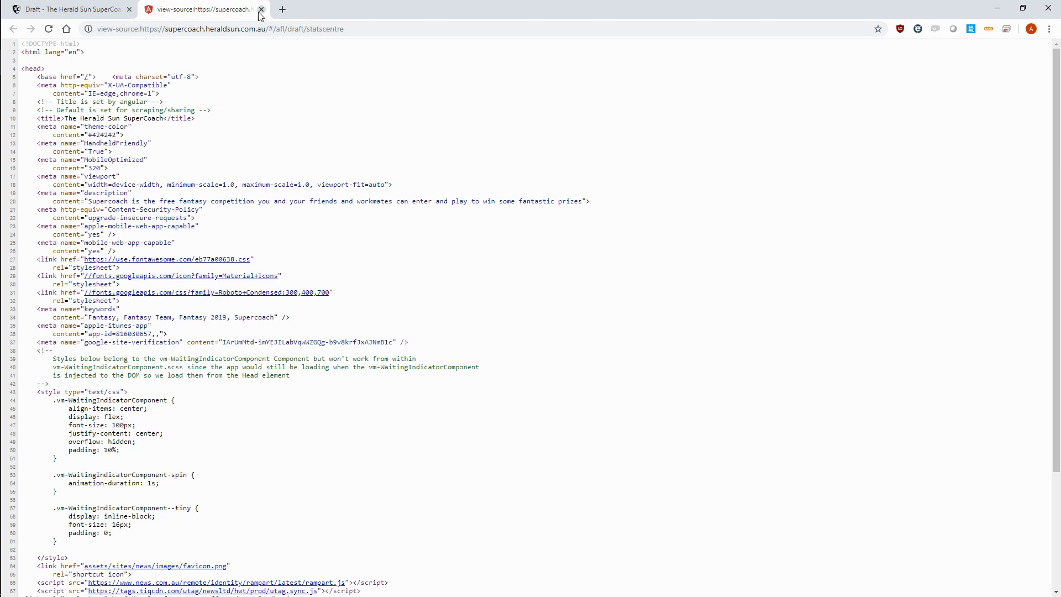
# - View the stats frame's source and search 'neale' to locate the researchGridData variable
pyautogui.click(261, 9)
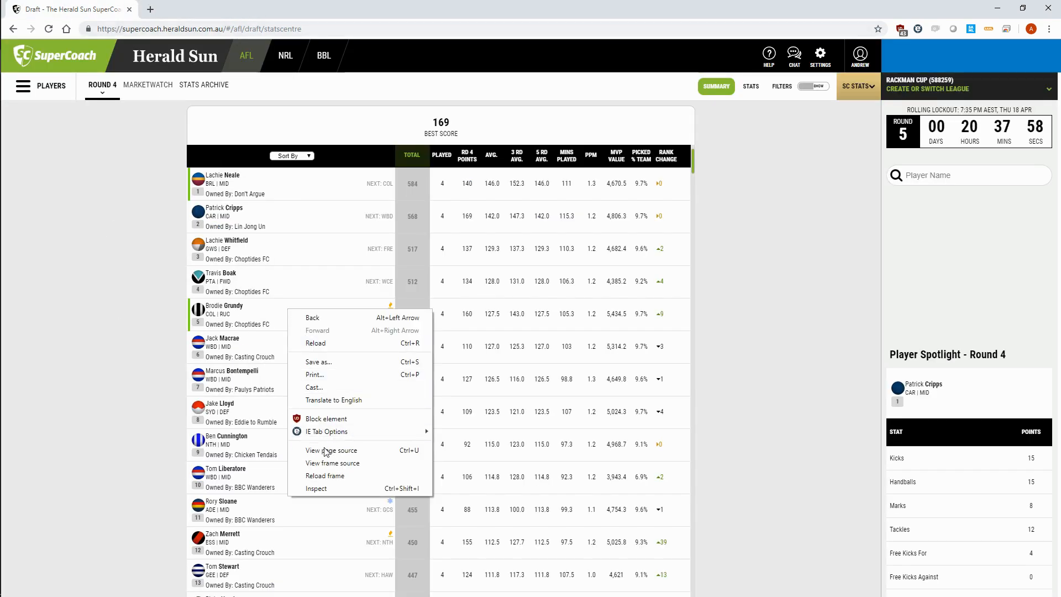
pyautogui.click(330, 450)
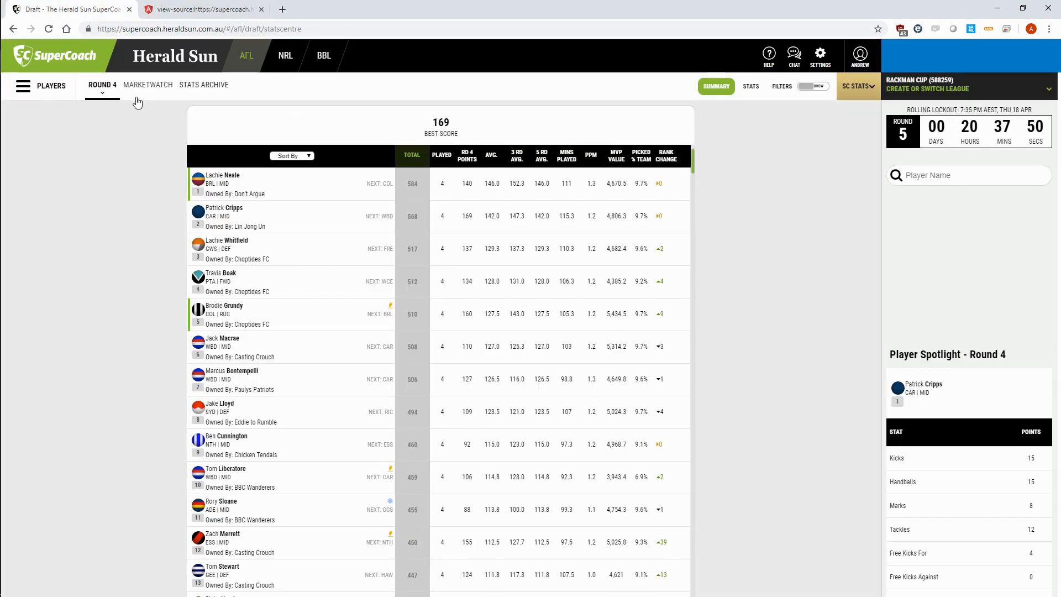
pyautogui.moveTo(236, 217)
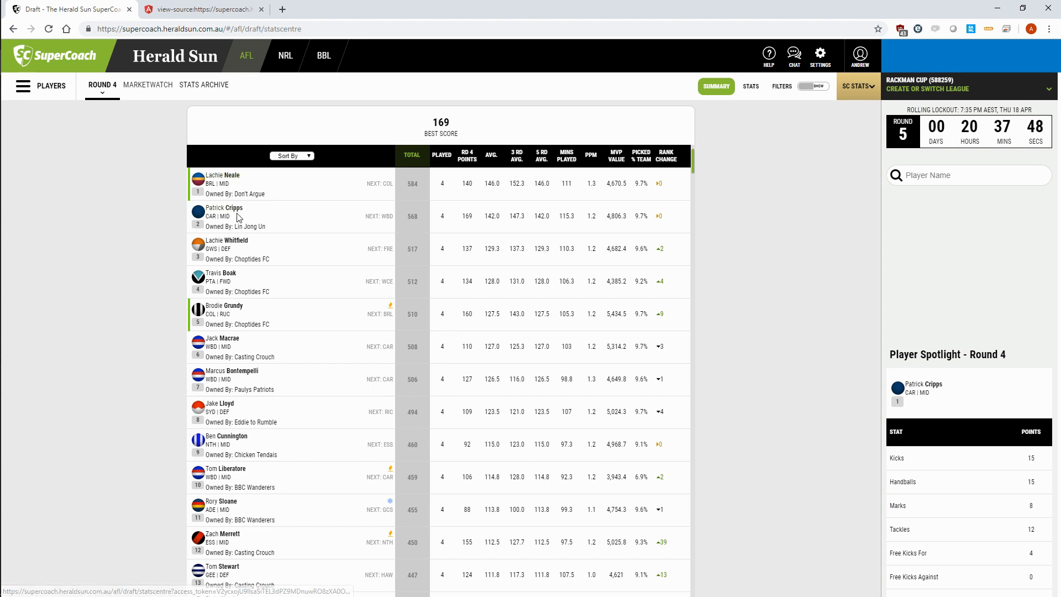
pyautogui.moveTo(223, 208)
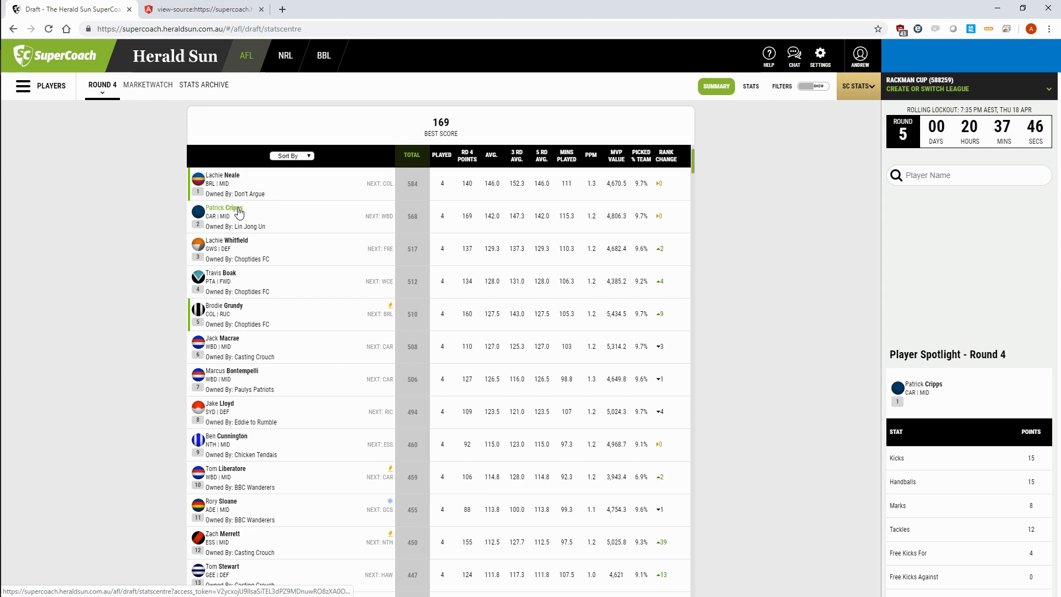
pyautogui.moveTo(206, 135)
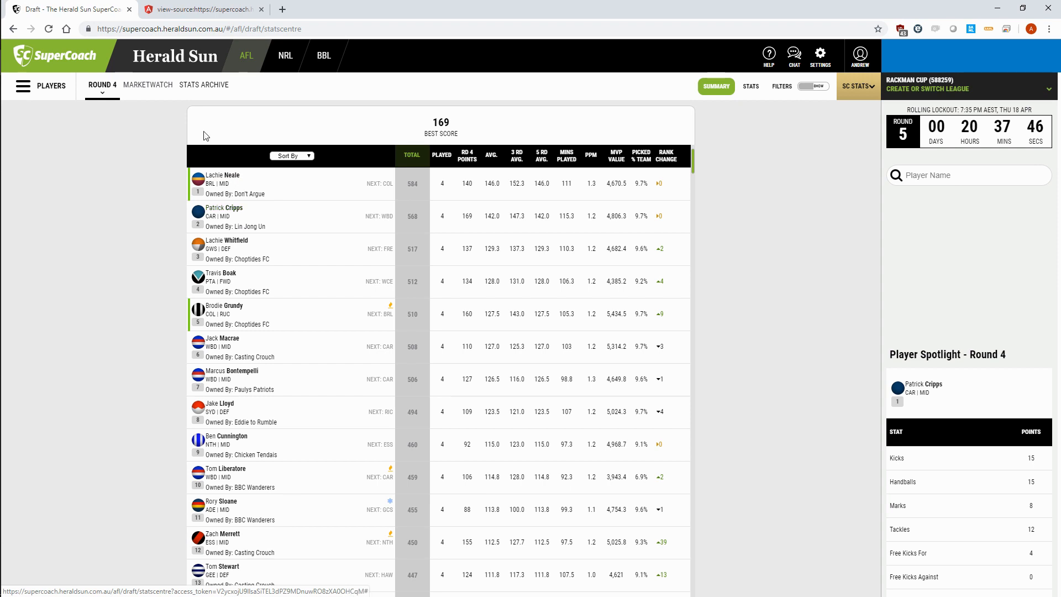
pyautogui.click(200, 8)
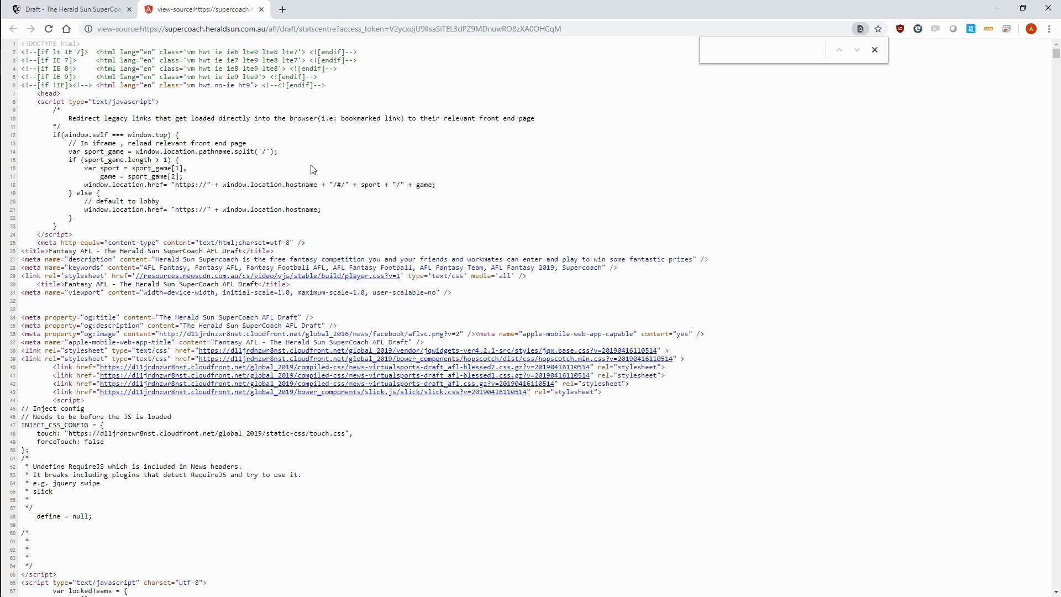
pyautogui.write('neale')
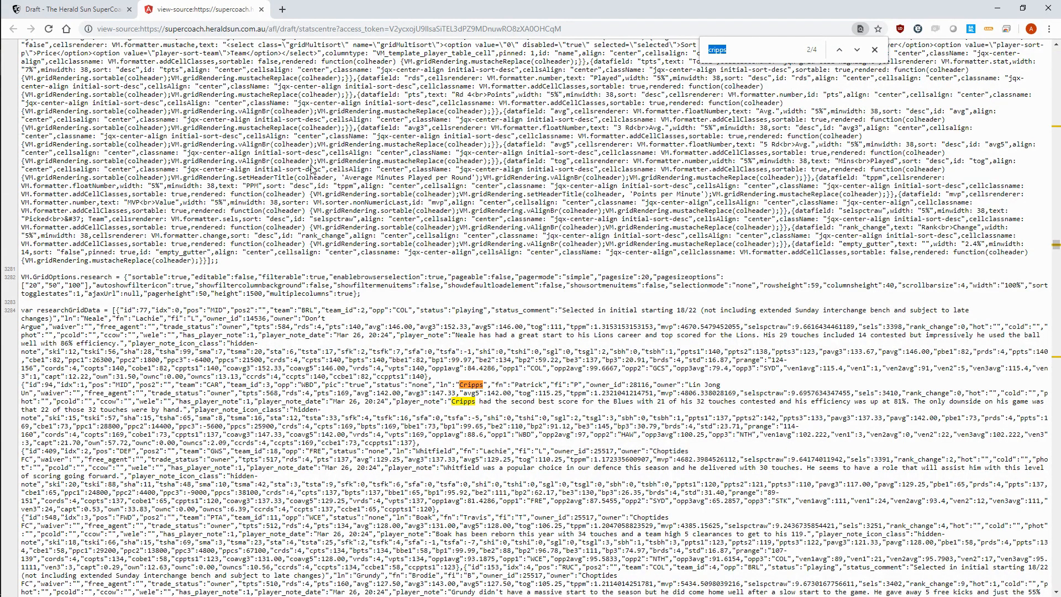
pyautogui.write('neale')
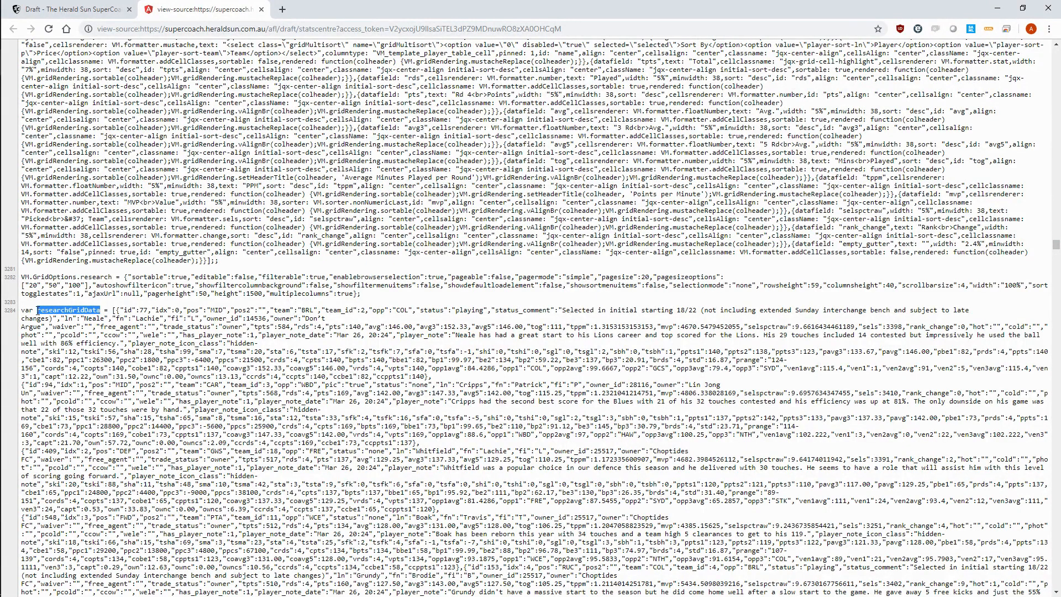
pyautogui.moveTo(34, 310)
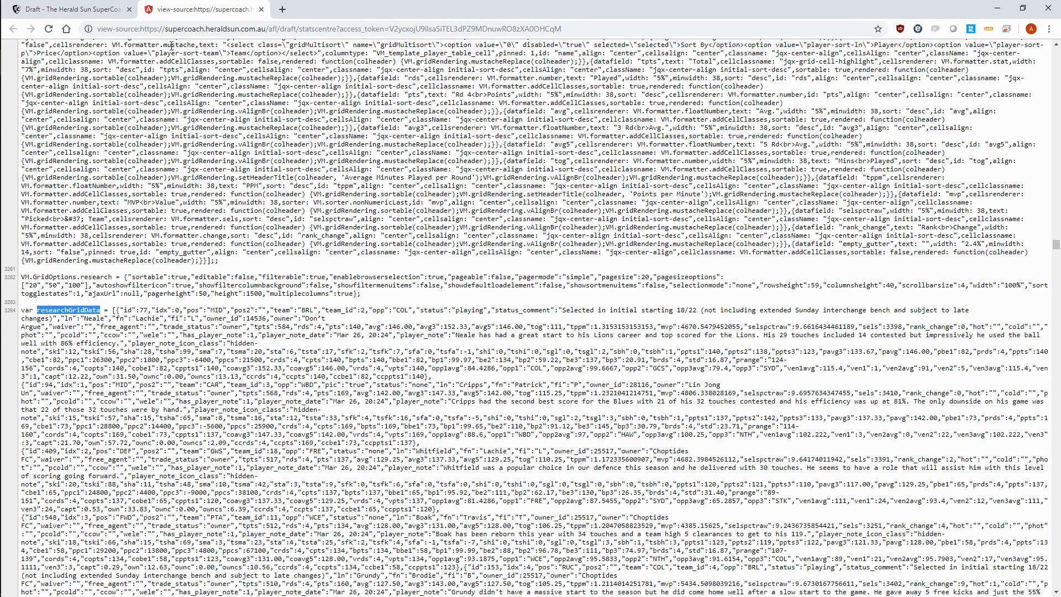
pyautogui.click(373, 29)
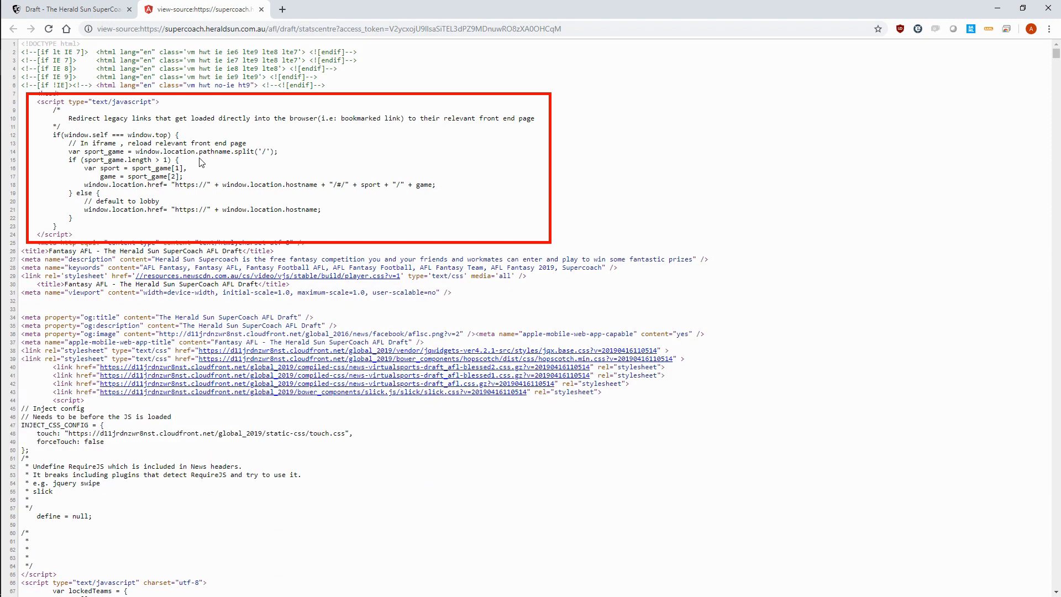
pyautogui.moveTo(201, 162)
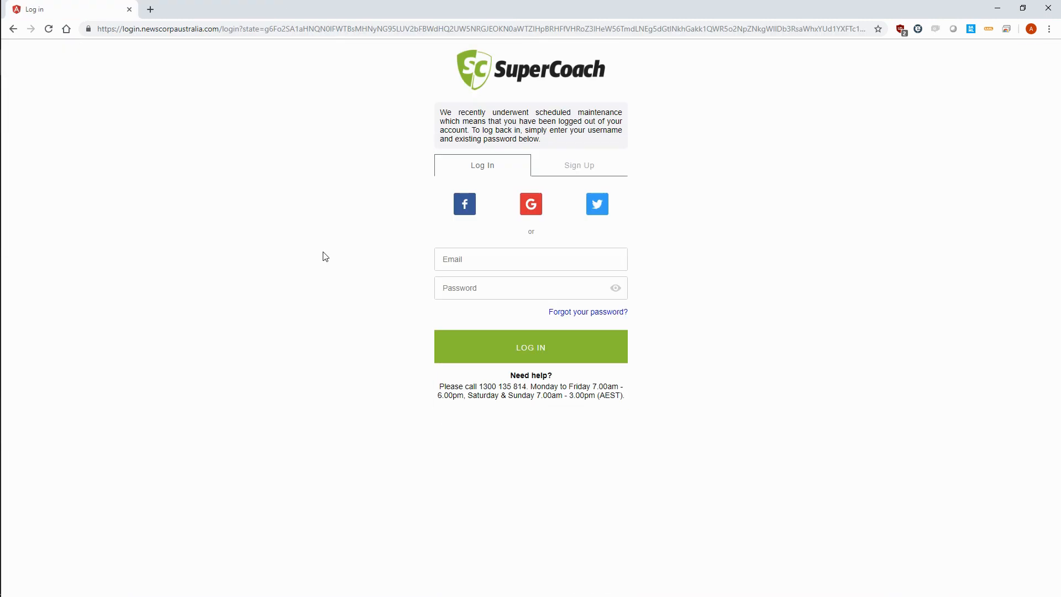
# - Record the login in DevTools Network and inspect the access_token request
pyautogui.rightClick(323, 256)
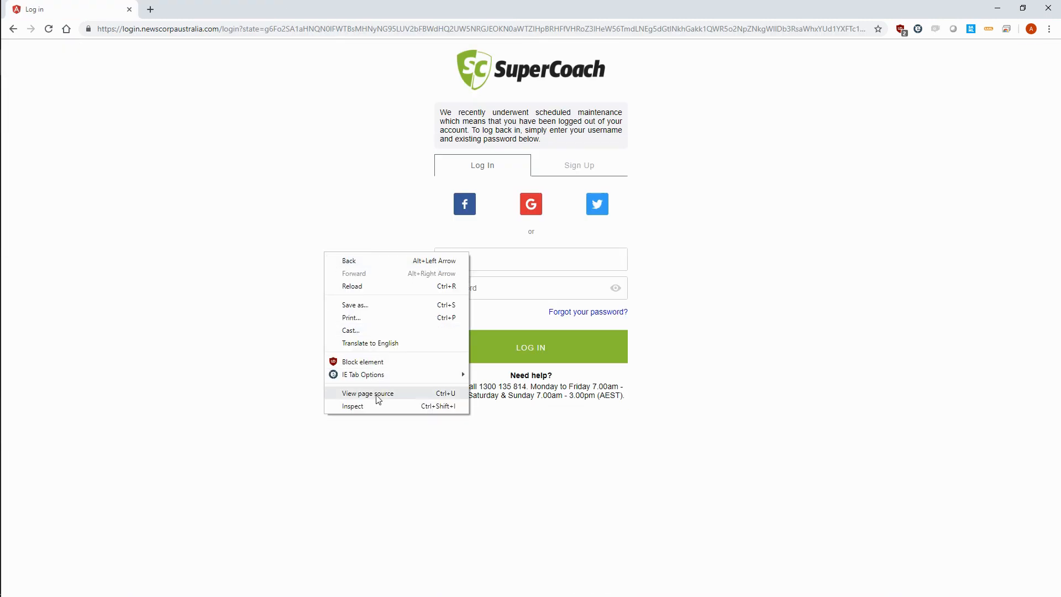
pyautogui.click(352, 406)
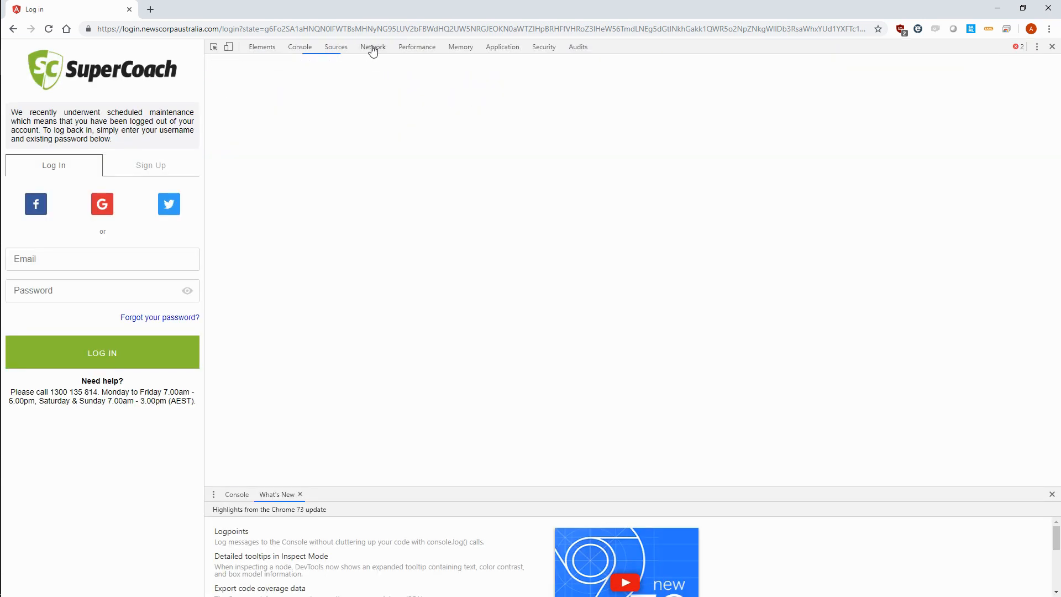
pyautogui.click(373, 47)
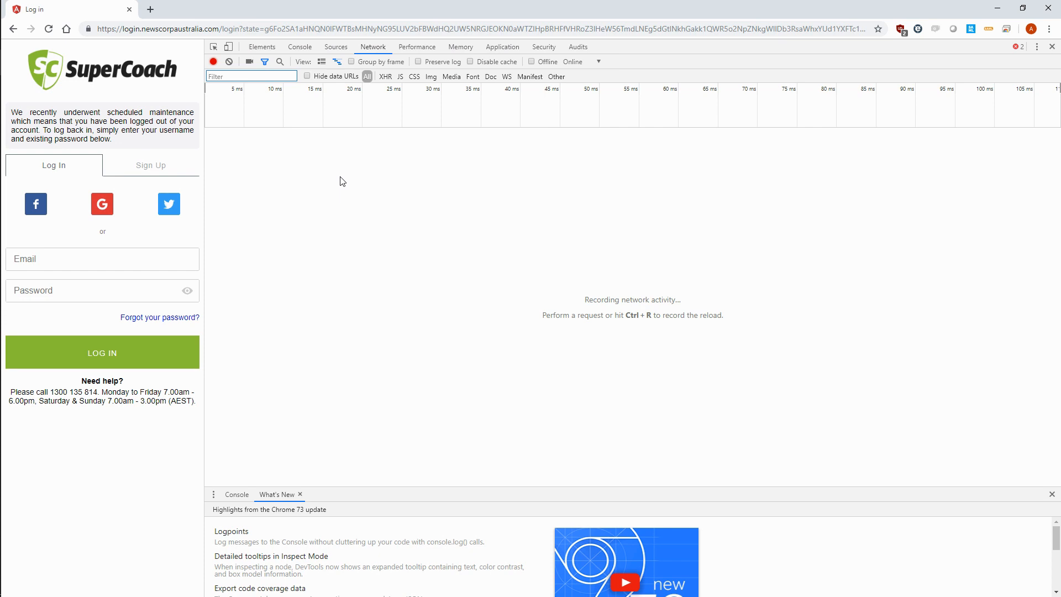
pyautogui.moveTo(125, 281)
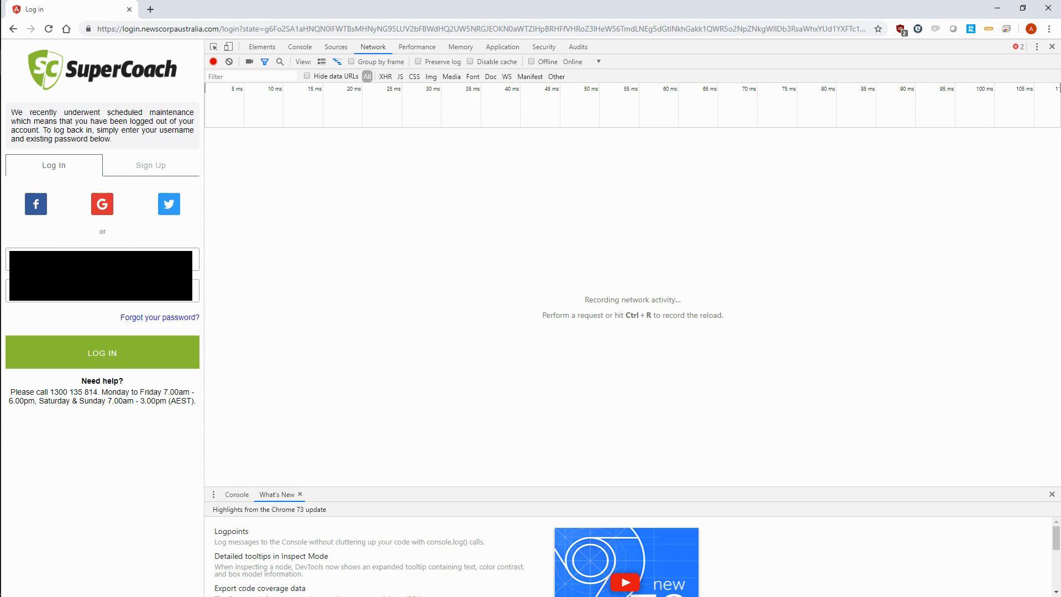
pyautogui.click(101, 353)
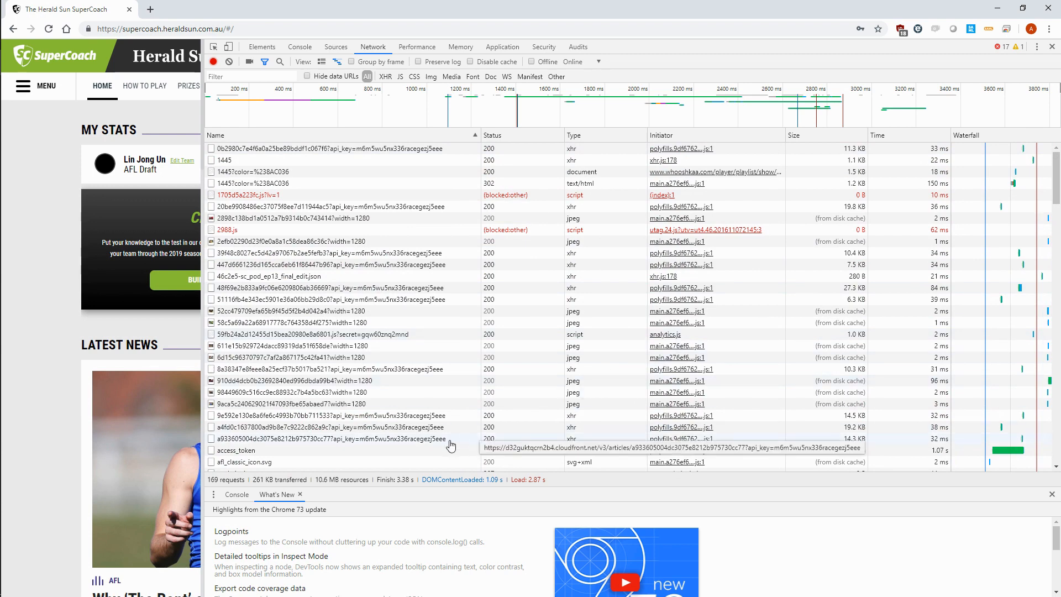
pyautogui.click(237, 450)
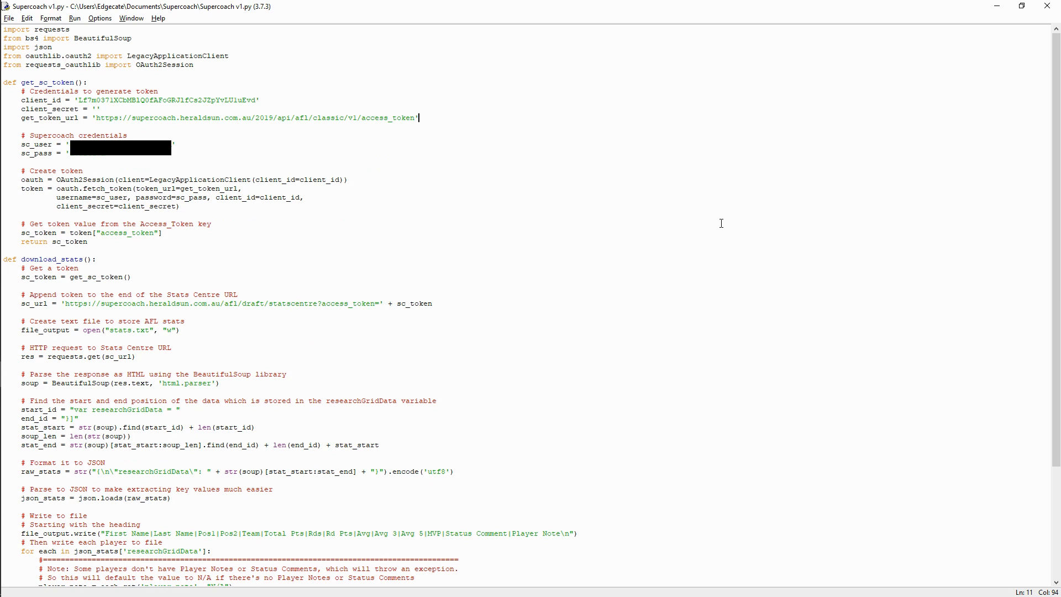
# - Review the Supercoach scraper script in IDLE and run it with Run Module
pyautogui.click(5, 29)
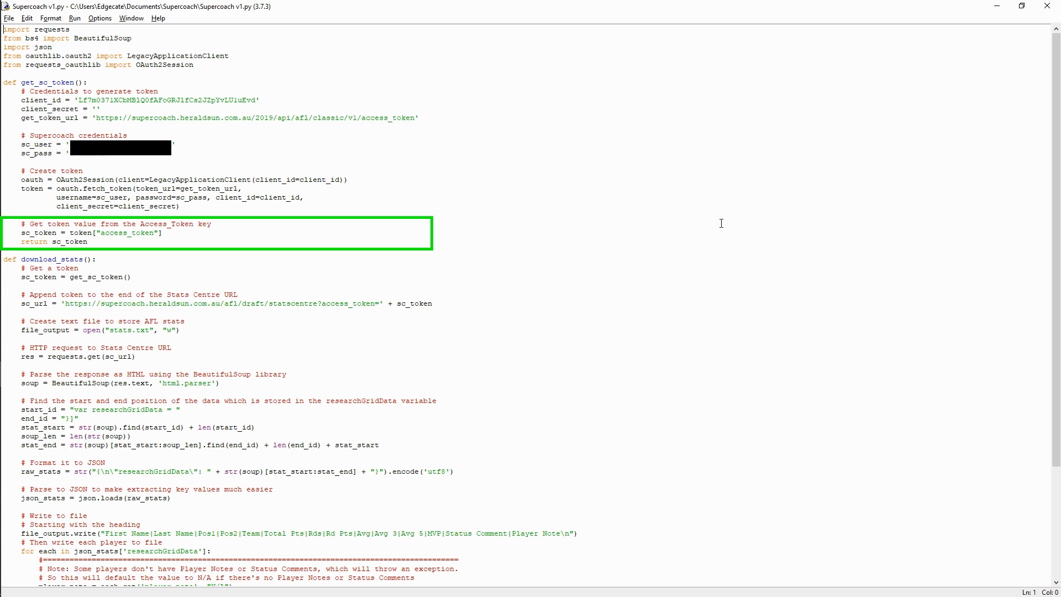
pyautogui.scroll(-3)
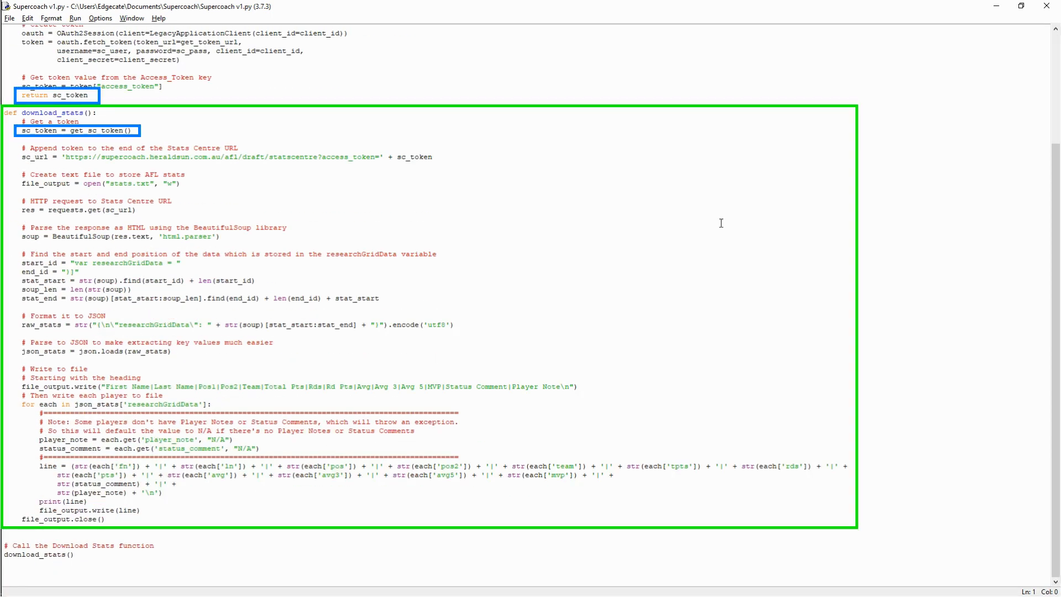
pyautogui.doubleClick(415, 155)
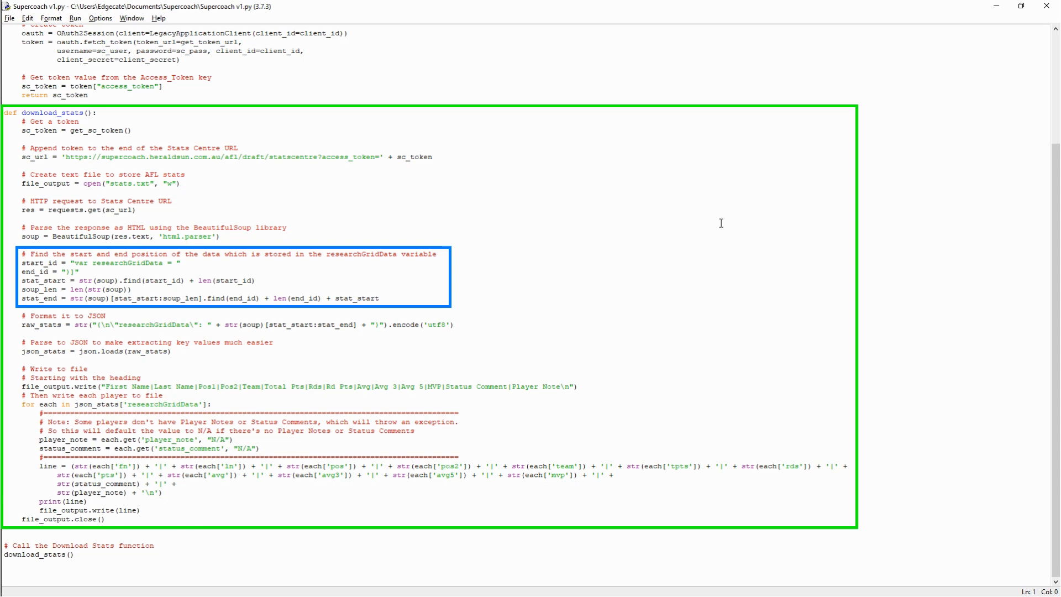
pyautogui.click(720, 223)
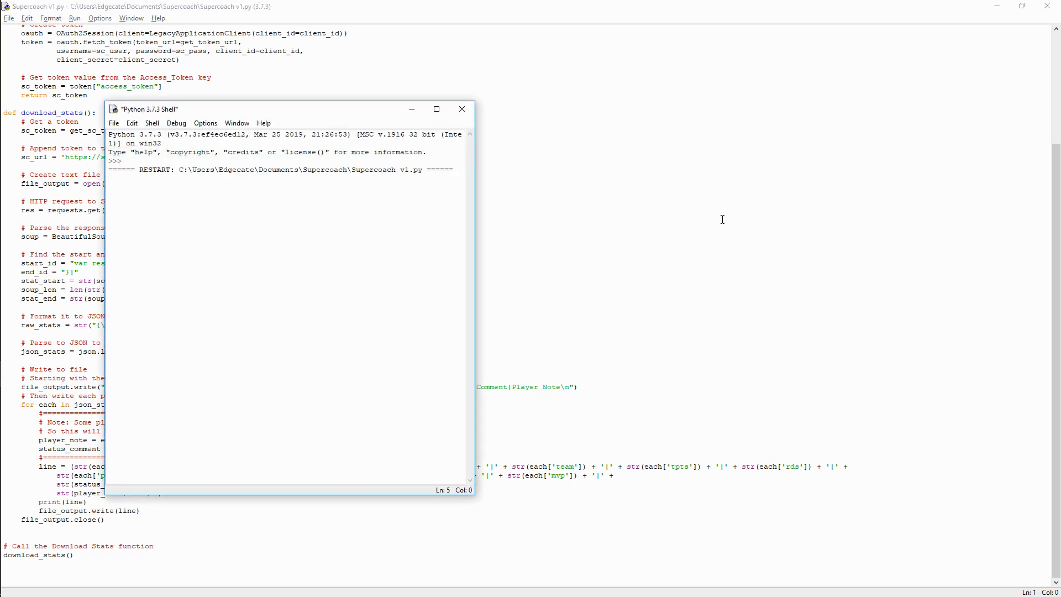
# - Maximise the IDLE shell so the printed player stat lines fill the screen
pyautogui.click(437, 109)
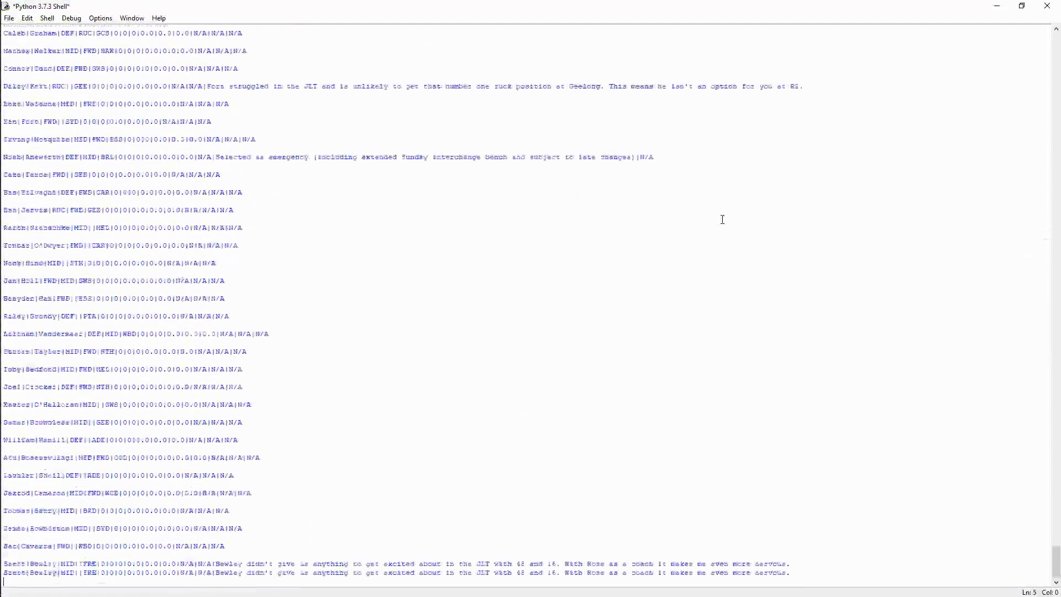